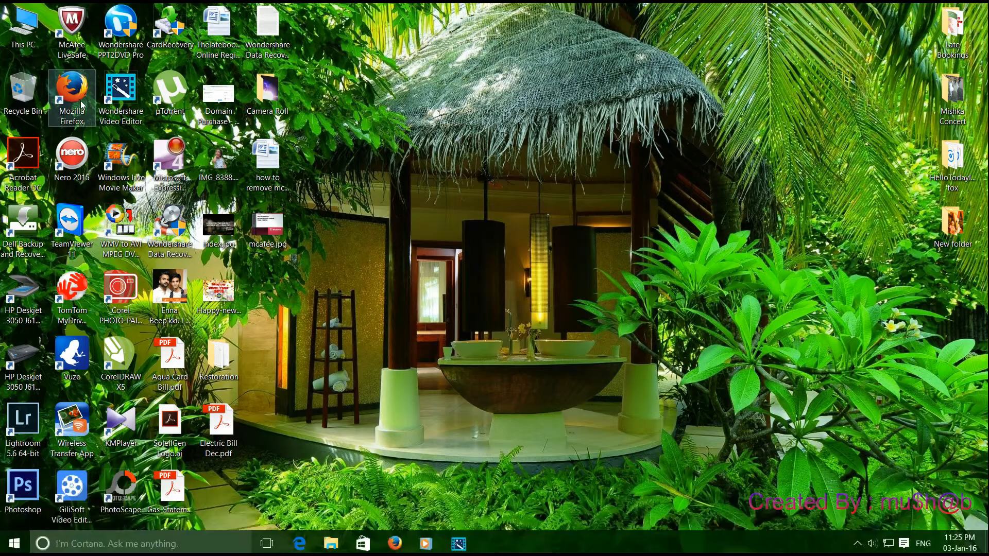
Launch Firefox and search 'thelatebooking' from a new tab, landing on Yahoo results.
double_click(72, 87)
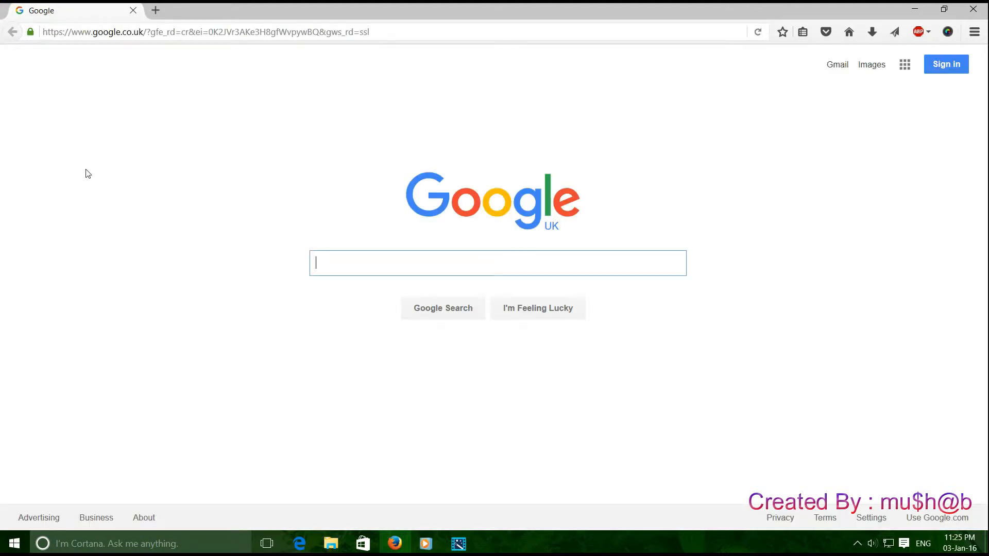
click(155, 10)
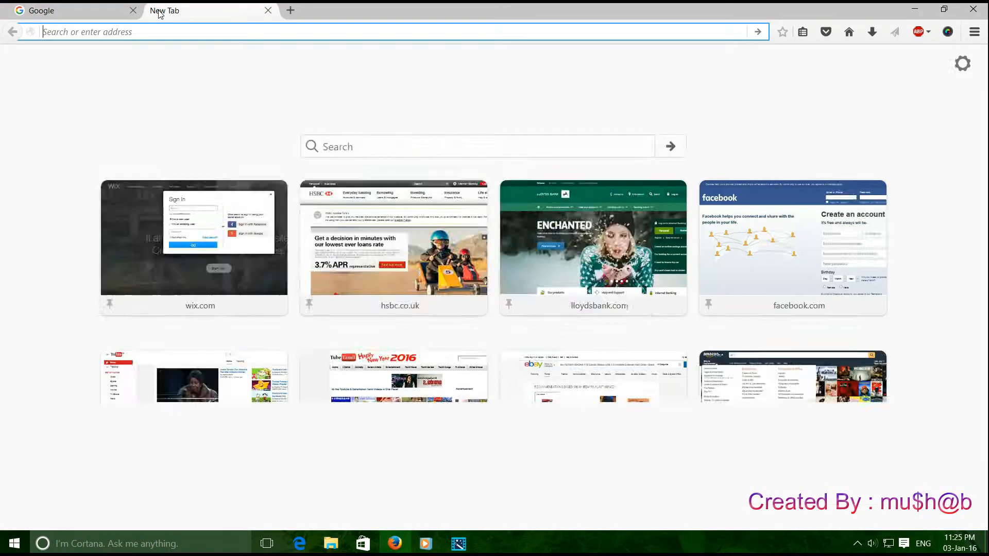
text(thelatebooking)
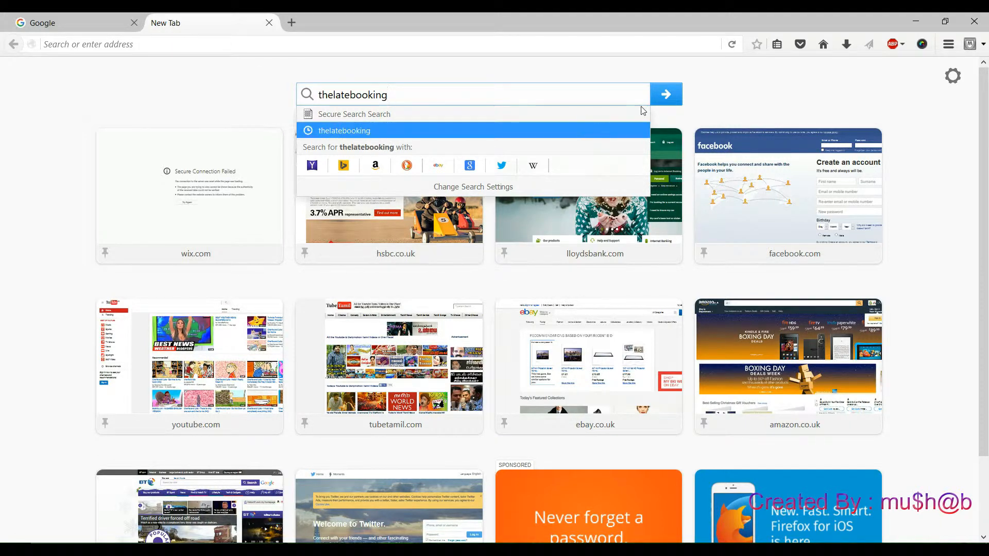
click(665, 93)
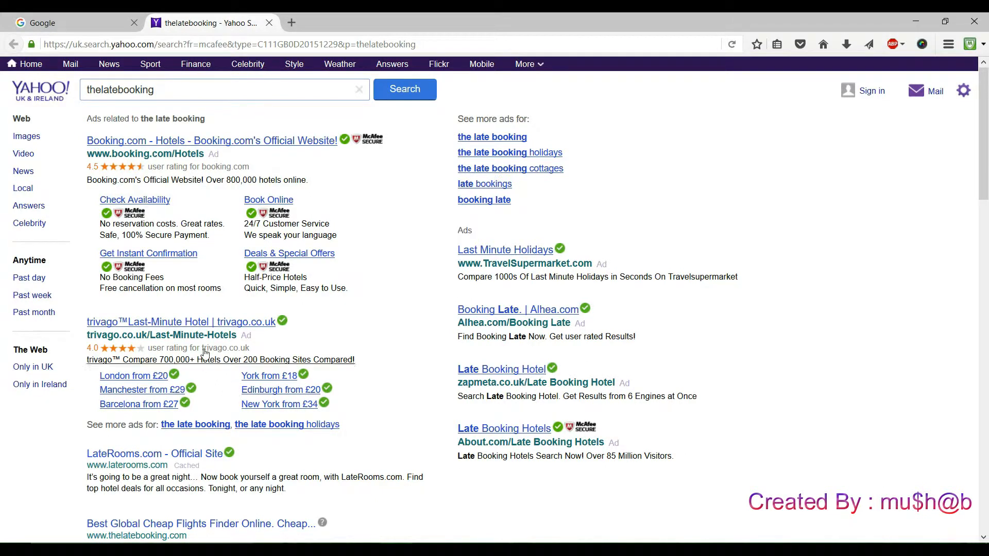
mouse_move(222, 255)
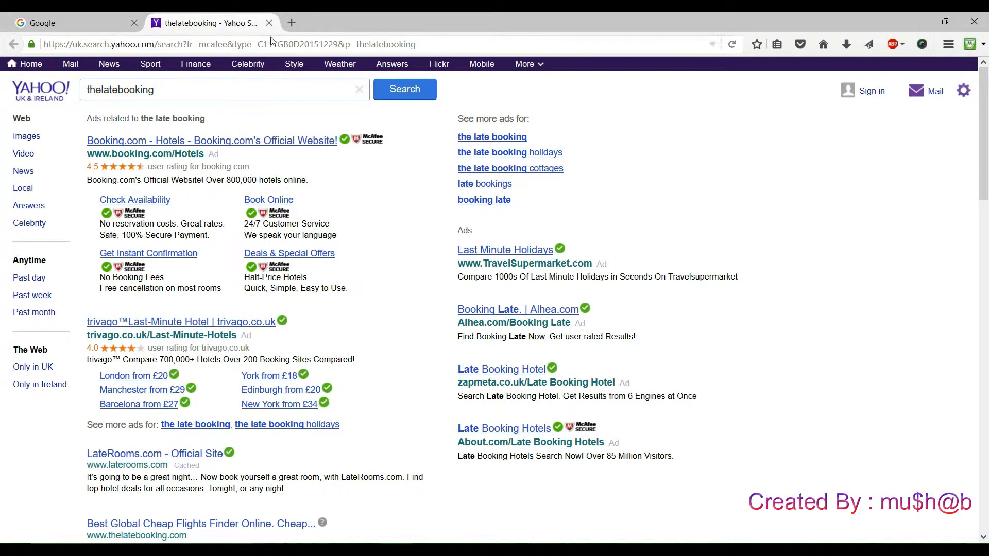
mouse_move(269, 23)
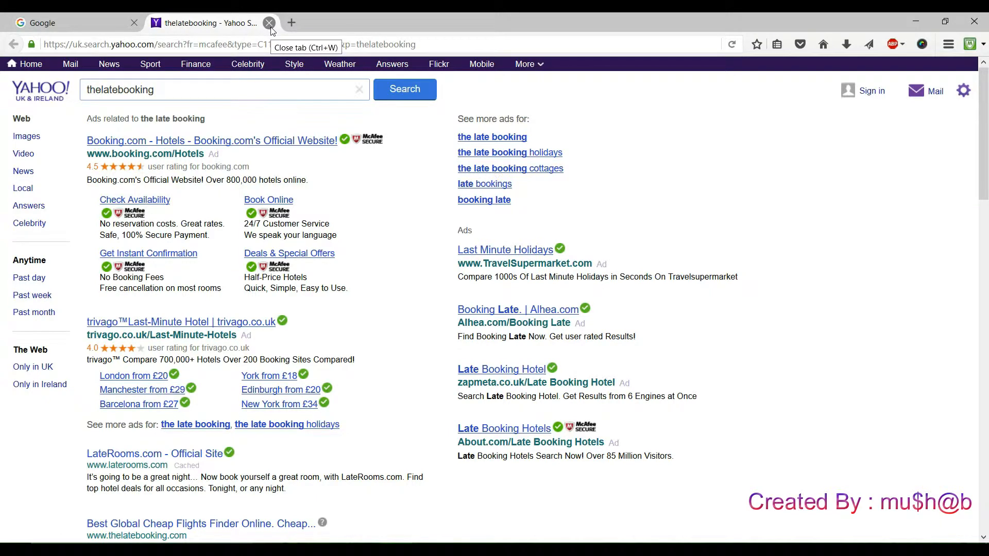
Close the Yahoo tab and disable the McAfee WebAdvisor extension in Add-ons Manager.
click(269, 23)
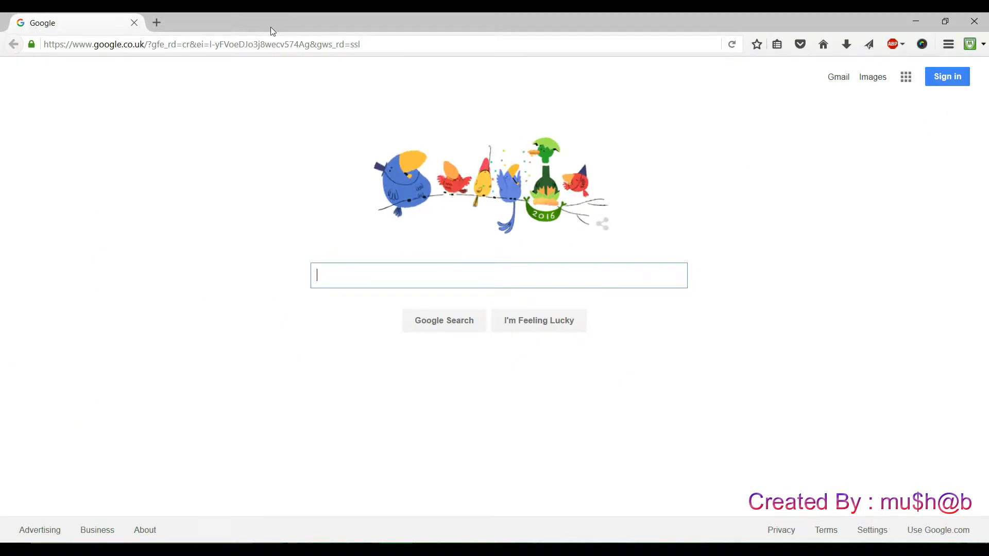
click(949, 43)
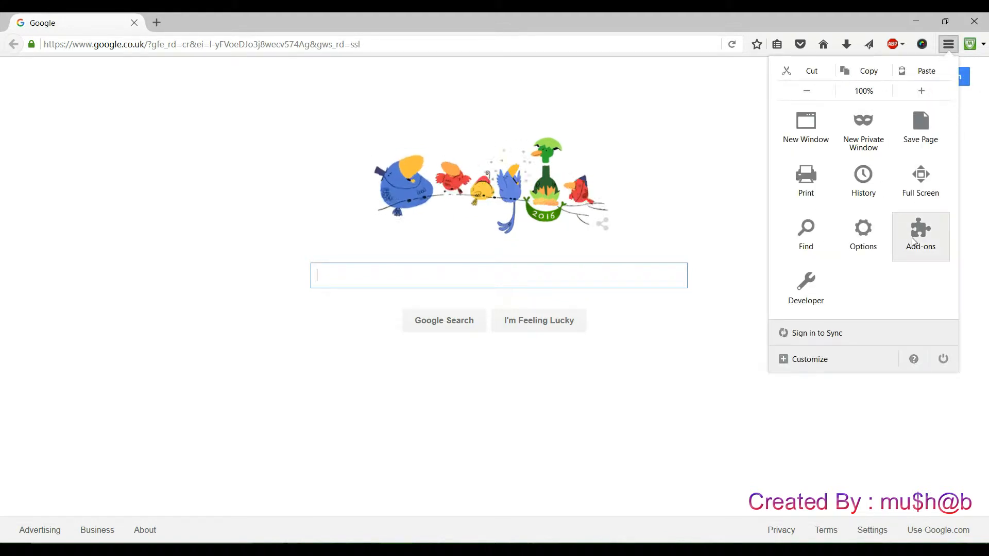
click(921, 234)
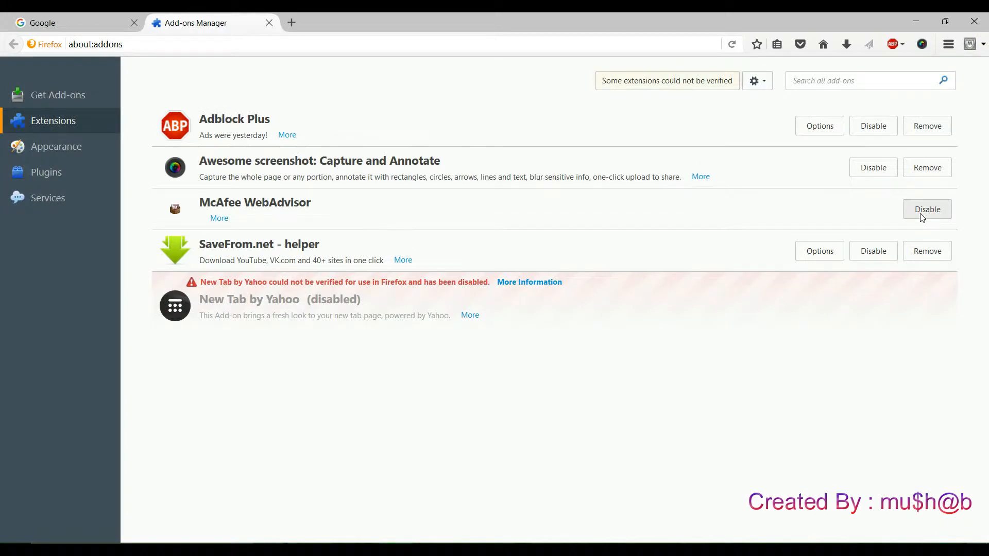
click(927, 210)
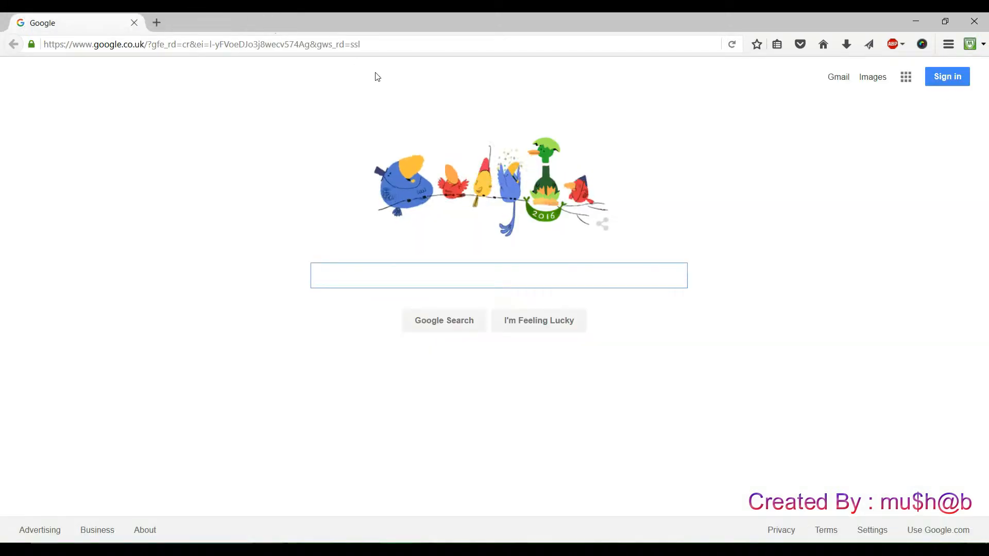
Go to the Search panel of Firefox Options.
click(949, 43)
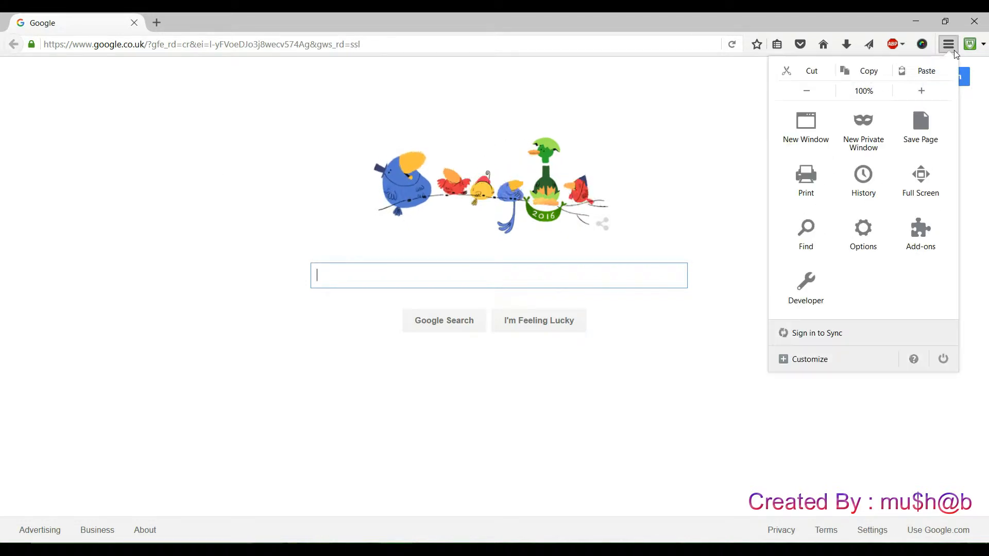
mouse_move(880, 239)
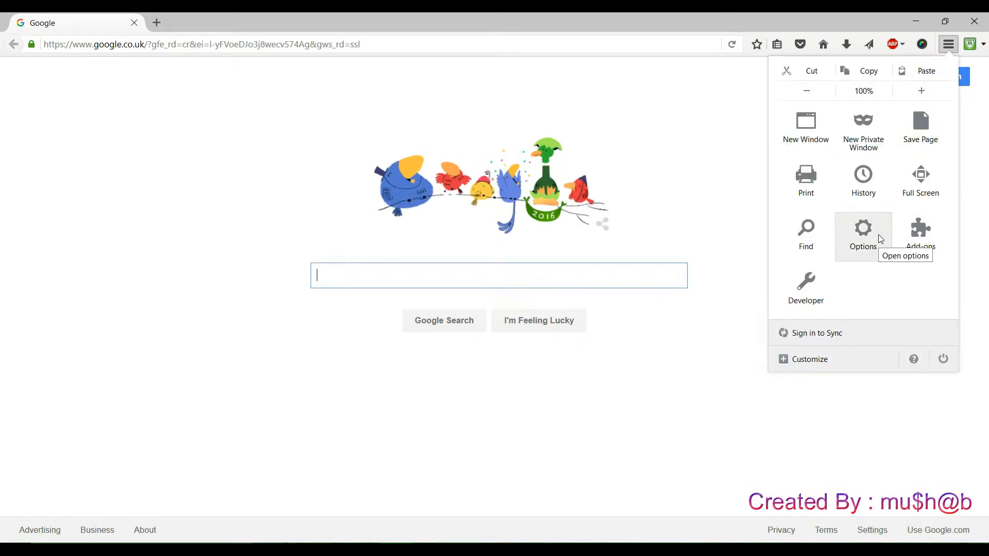
click(863, 227)
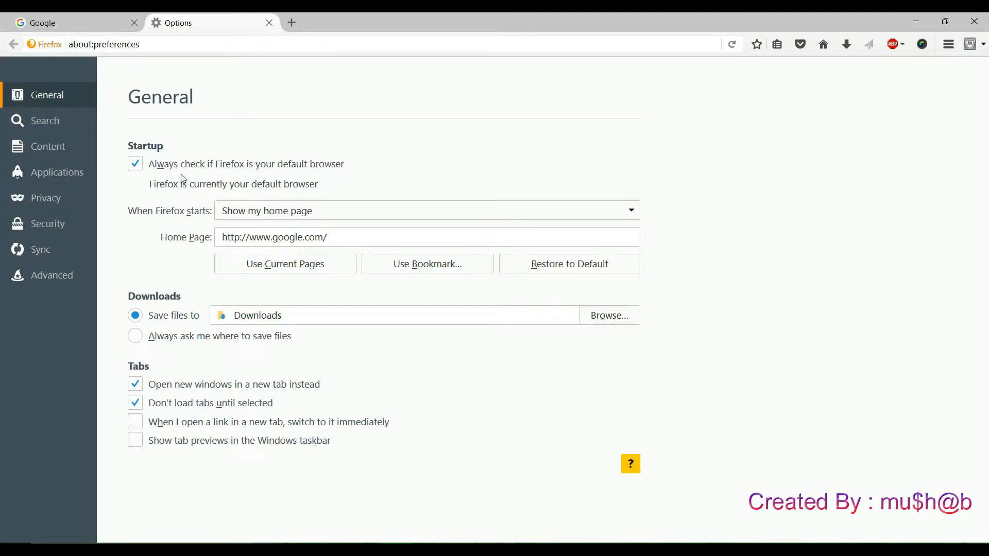
click(44, 120)
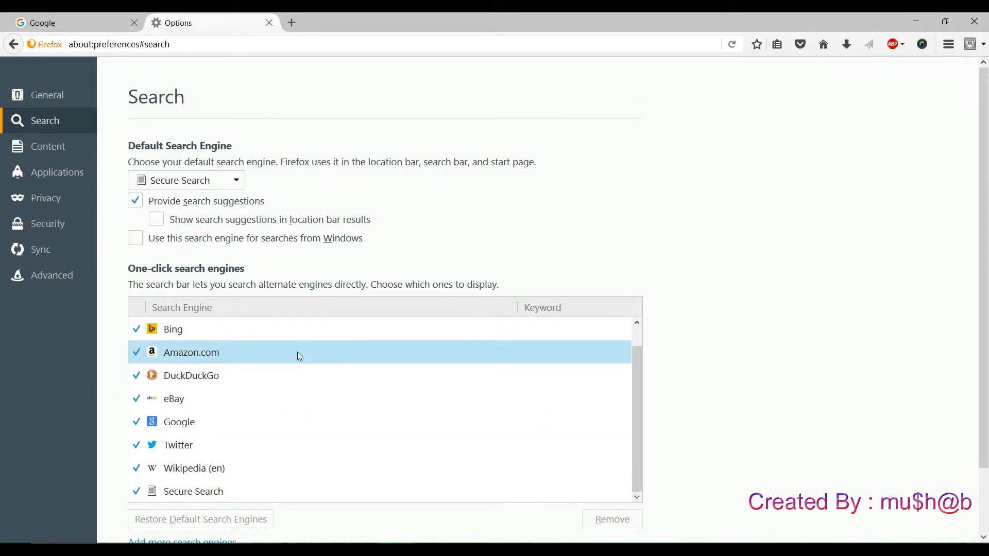
Remove Secure Search from the one-click engines and make Google the default search engine.
click(193, 492)
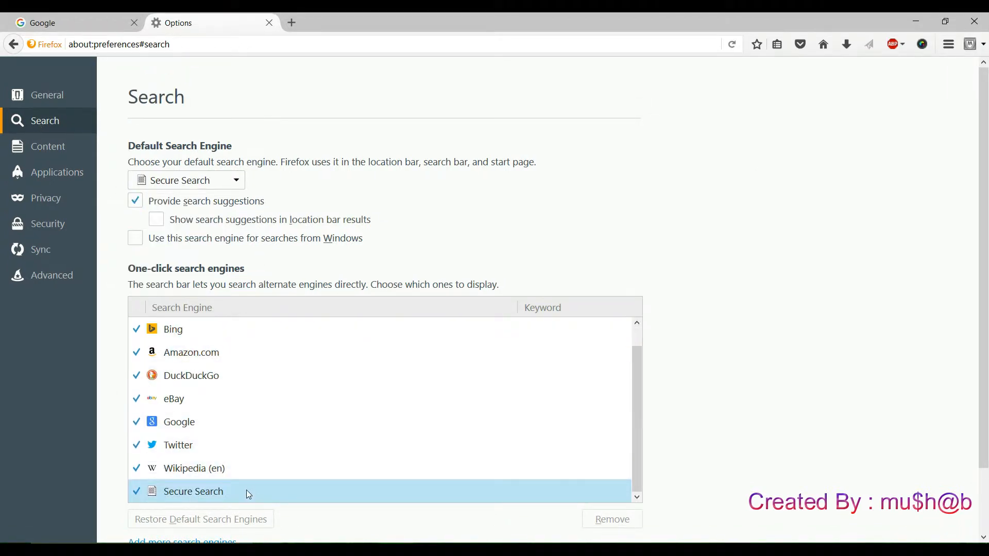
click(192, 492)
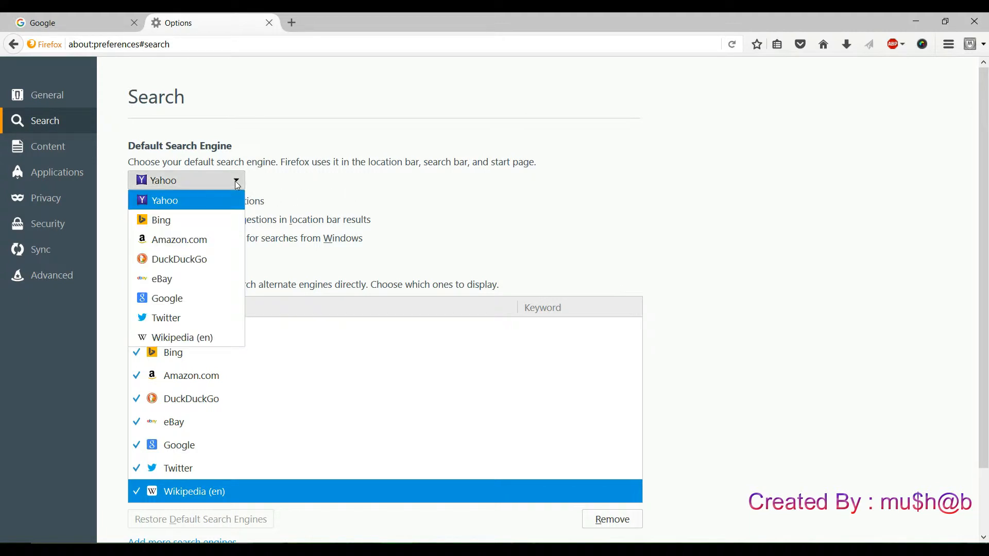
click(172, 299)
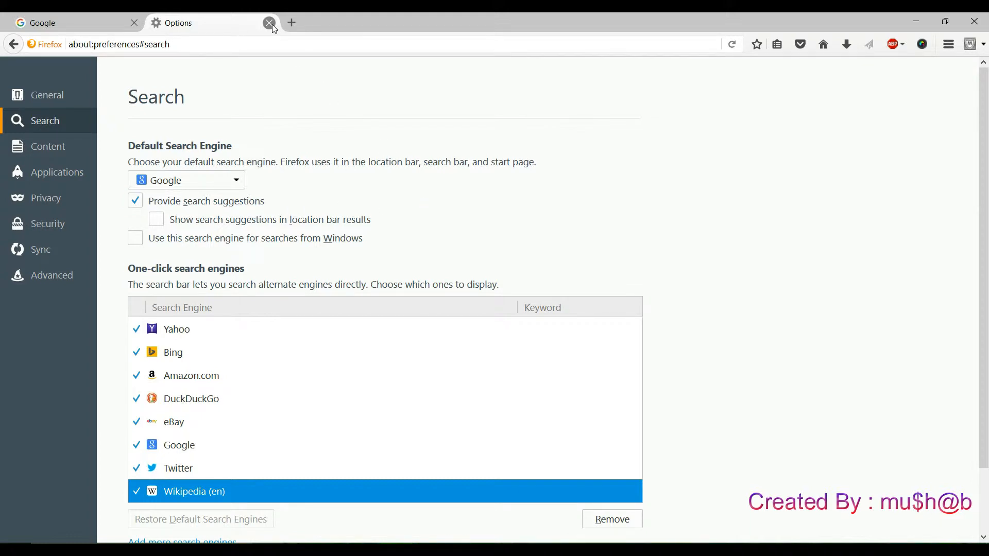
click(269, 23)
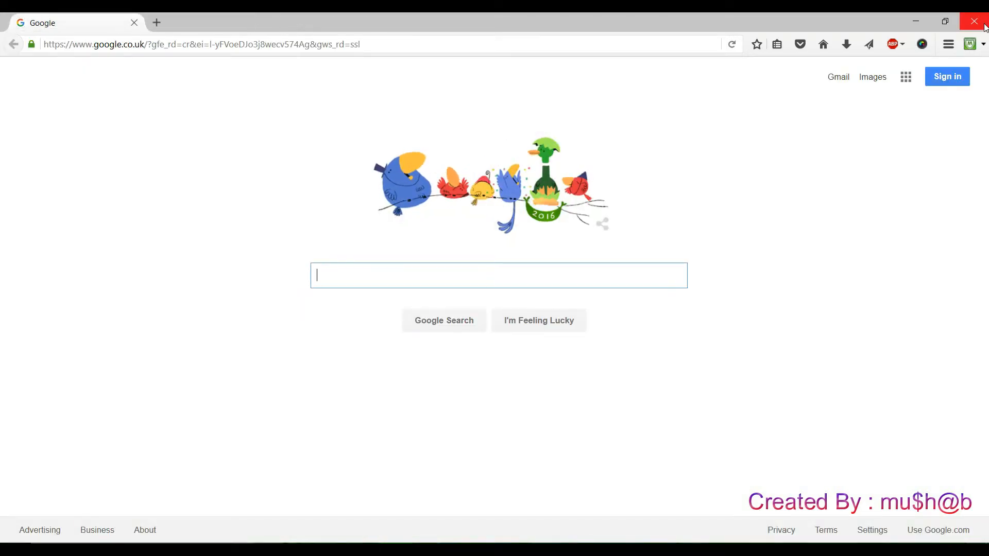
Close Firefox and relaunch it from the desktop shortcut.
click(946, 21)
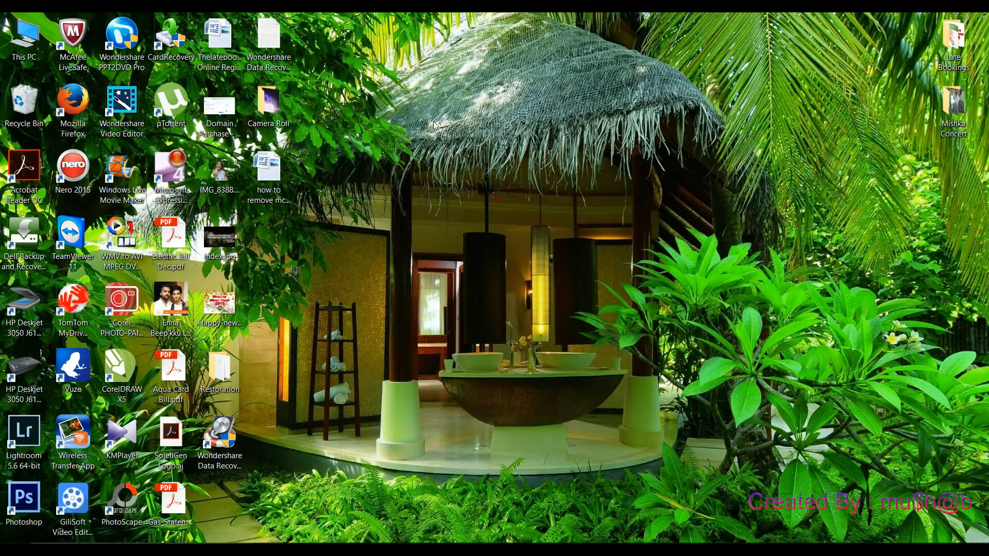
mouse_move(465, 166)
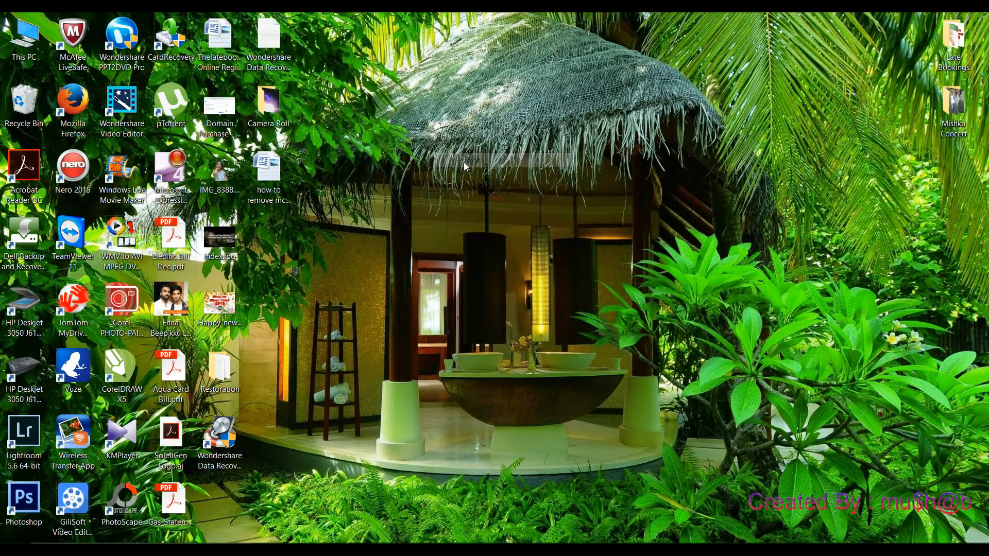
click(73, 104)
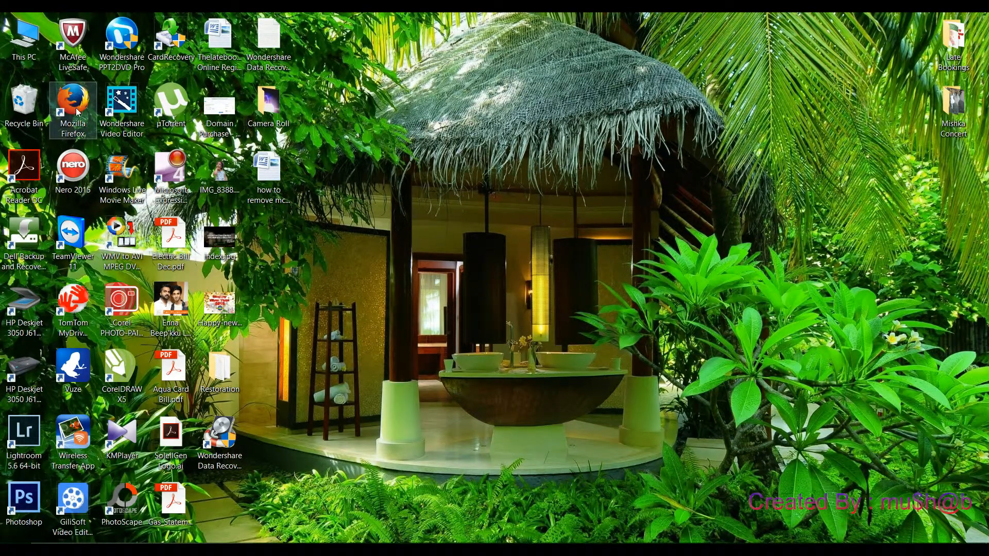
double_click(72, 101)
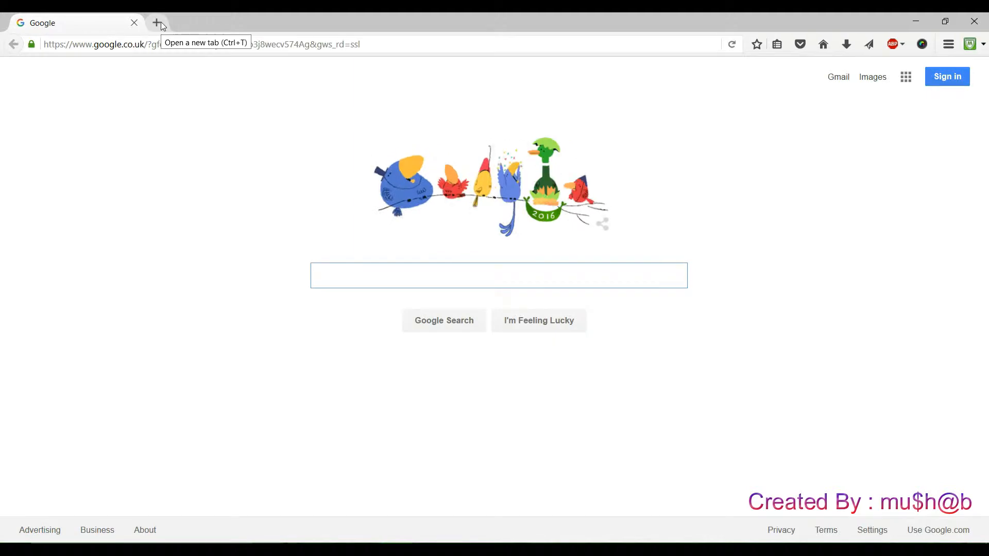
Search 'BBC' from a new tab, now getting Google results.
click(156, 22)
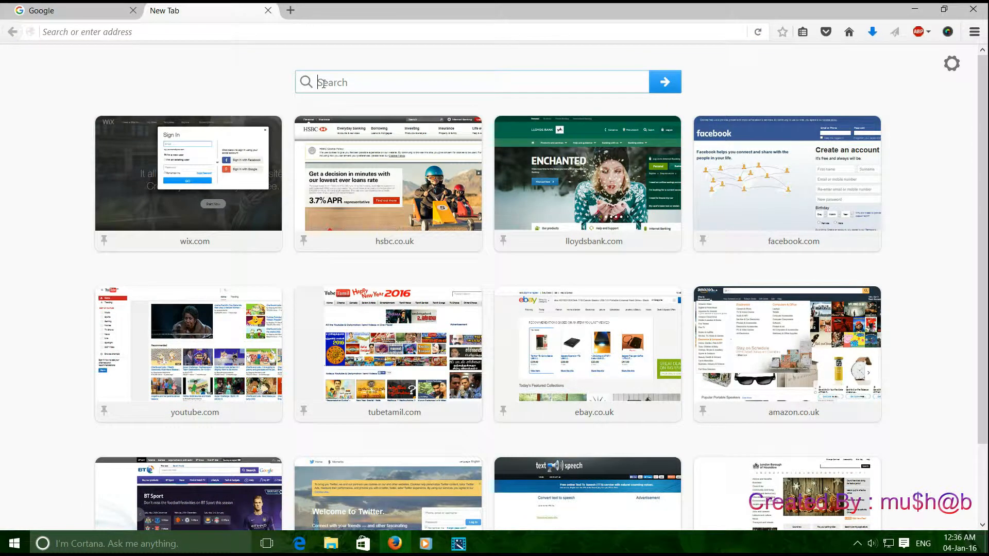
text(BBC)
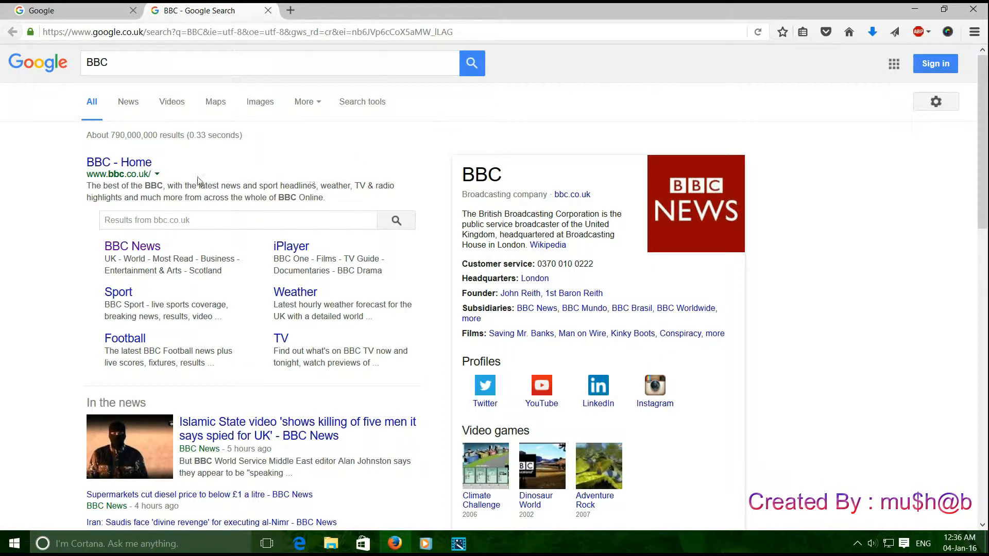
mouse_move(439, 165)
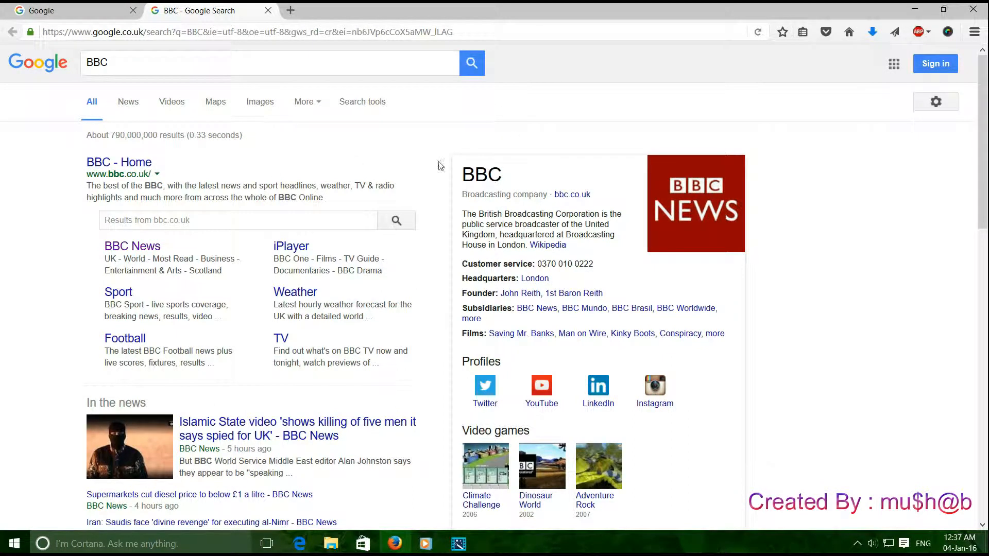